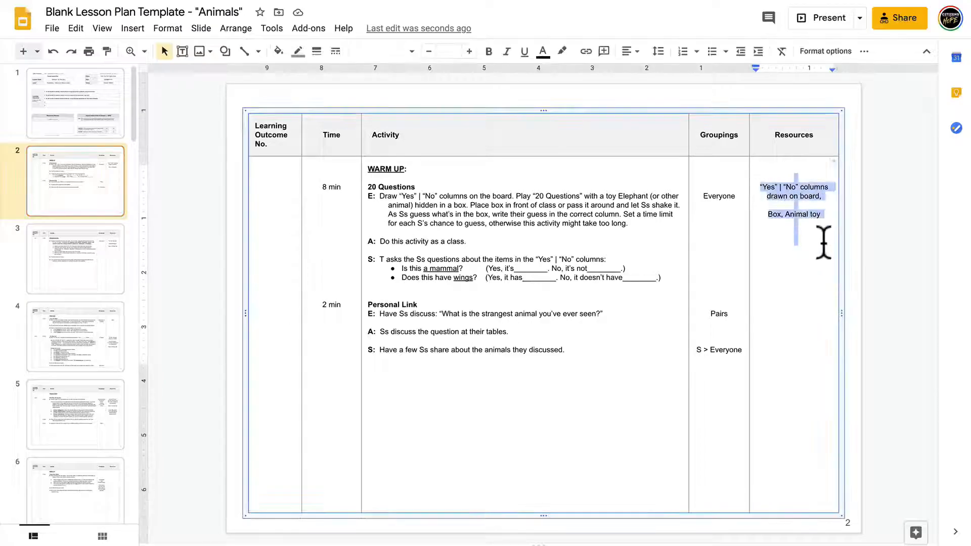
Review the Resources columns on slides 3, 4 and 5, then return to slide 1's Resources Needed box.
click(76, 258)
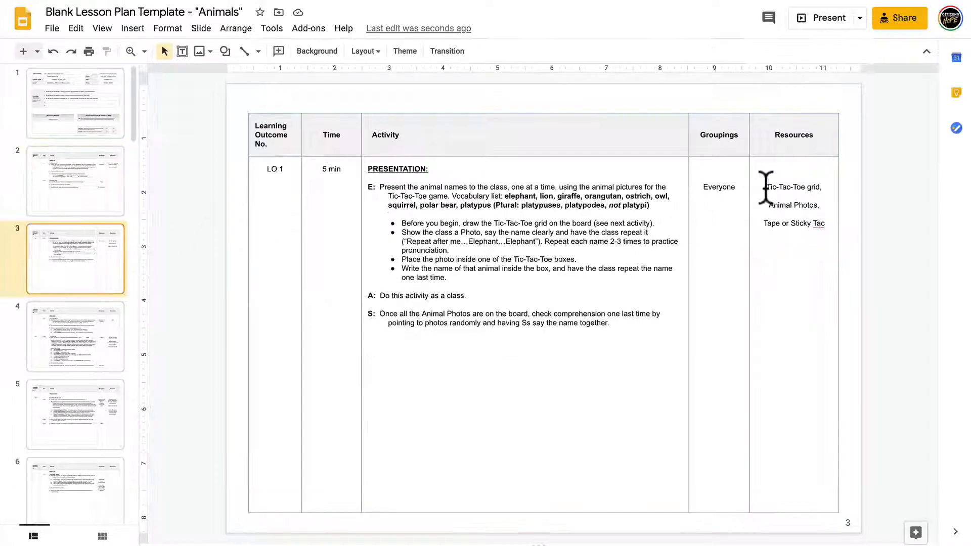
click(75, 335)
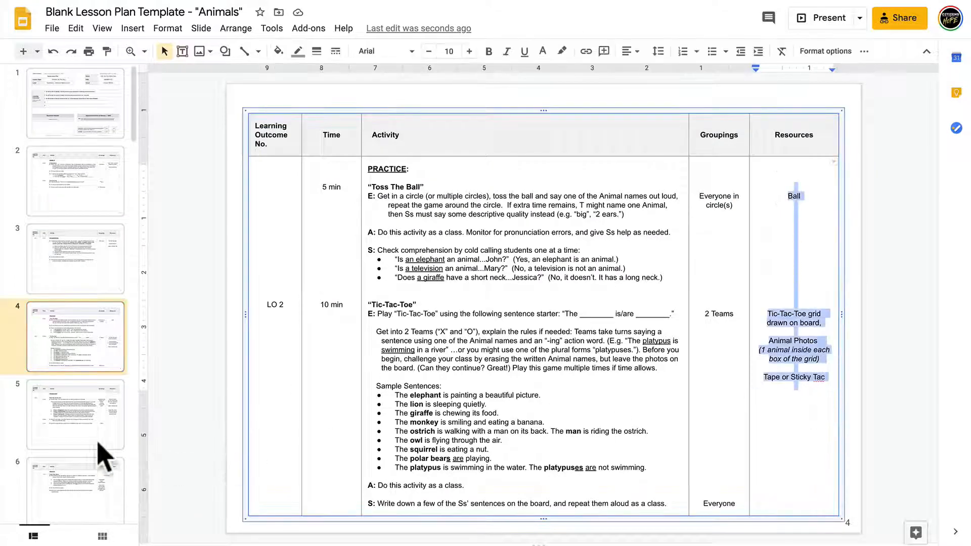
click(75, 414)
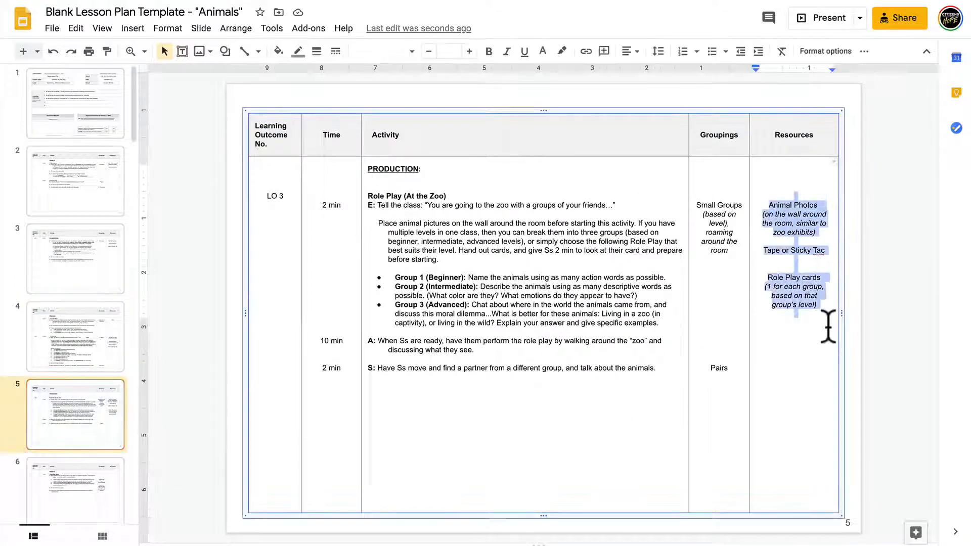
click(74, 103)
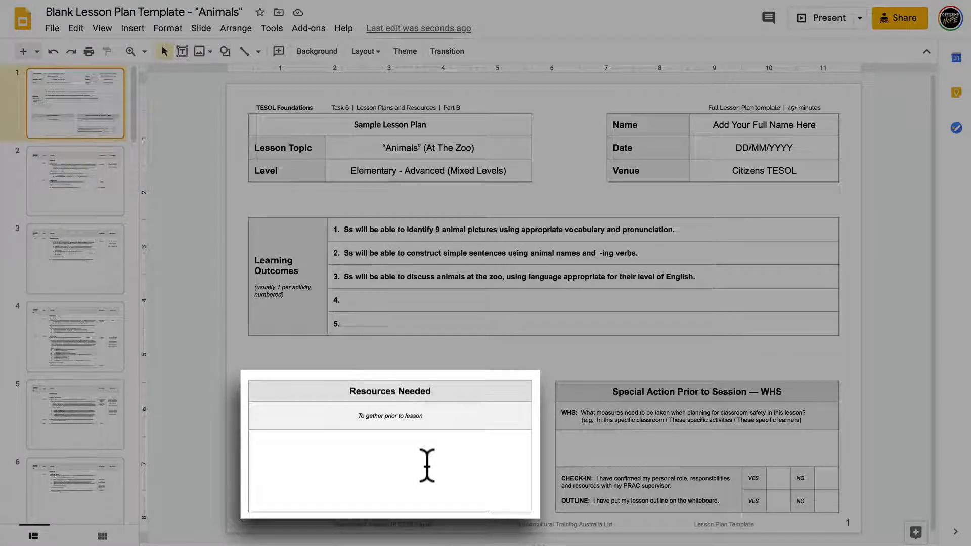
click(75, 181)
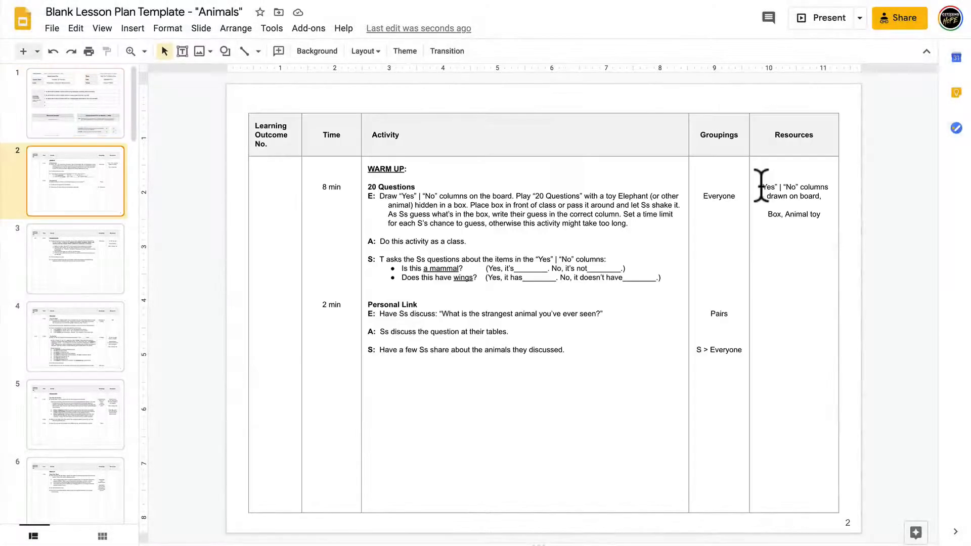
double_click(794, 197)
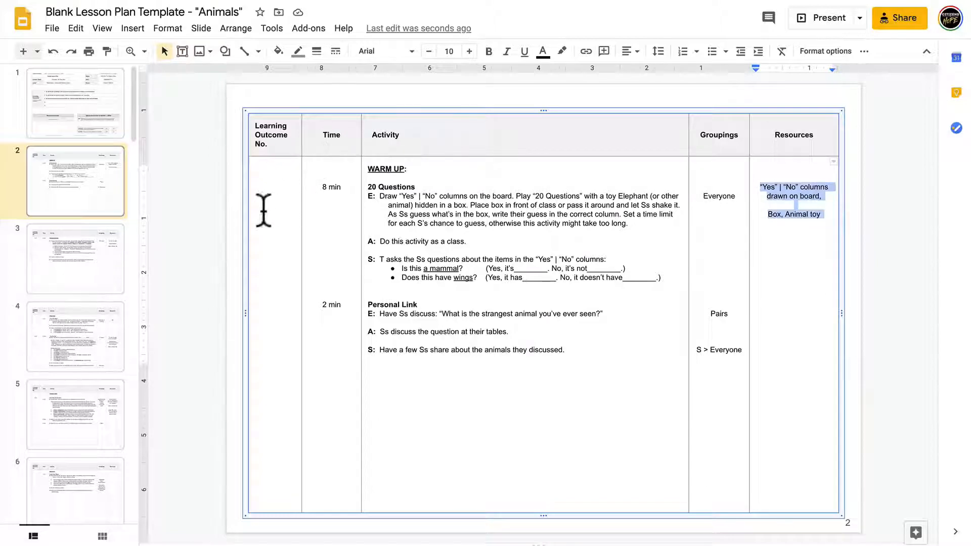
click(76, 104)
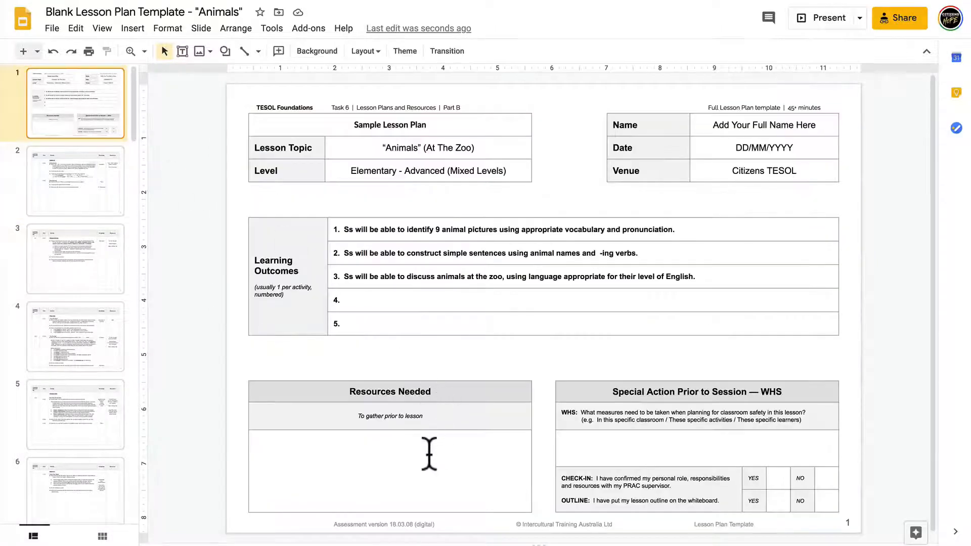
Begin entering the warm-up resources: "Yes" | "No" columns drawn, Box, Animal.
text("Ye)
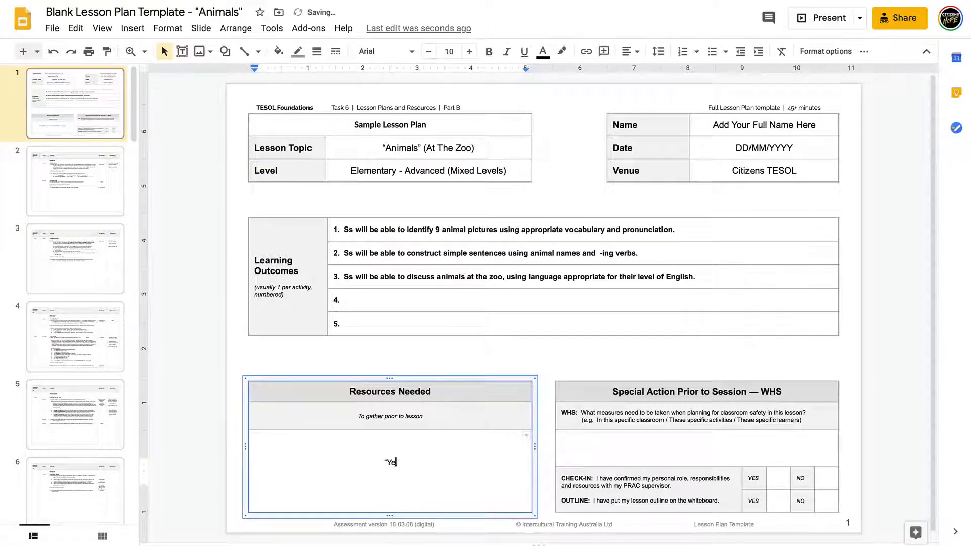
text(s" | "No")
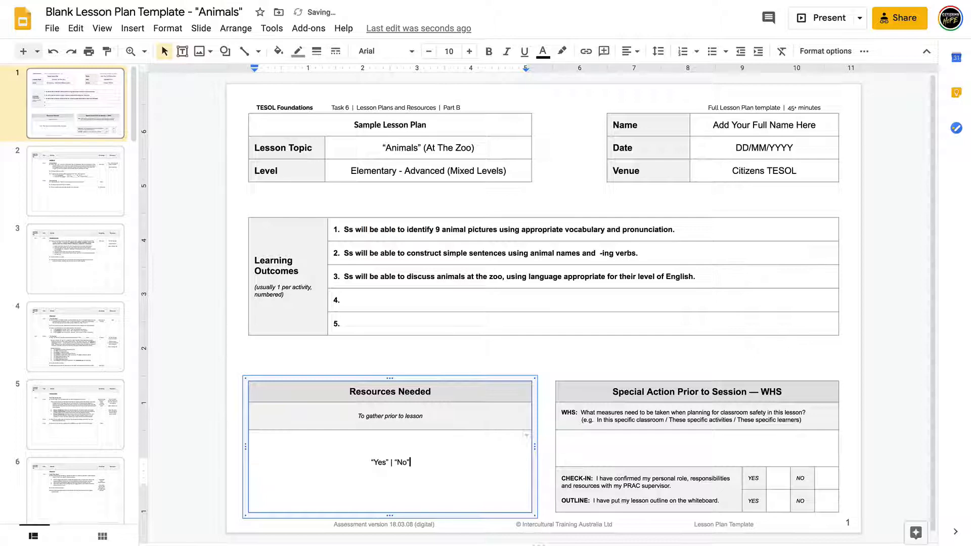
text(columns drawn on board,)
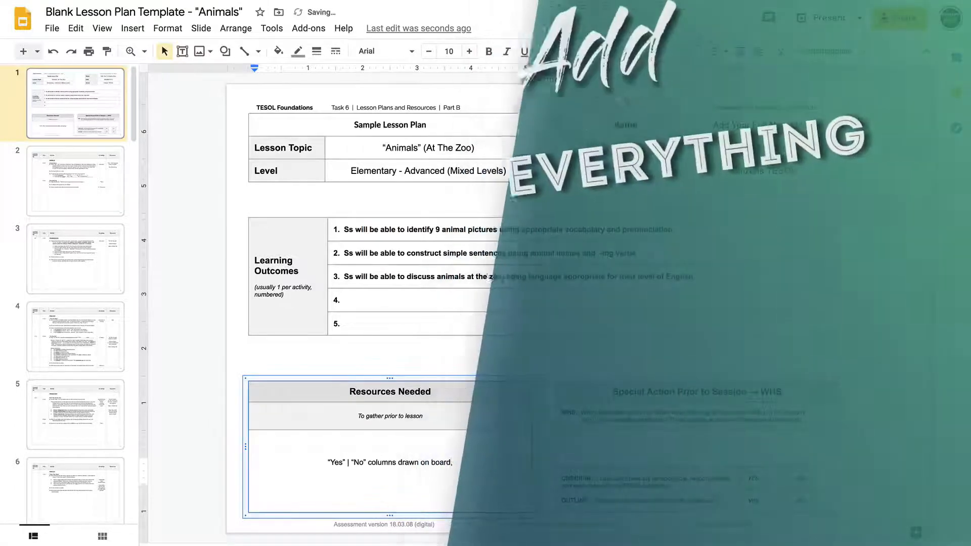
text(Box, Animal toy...)
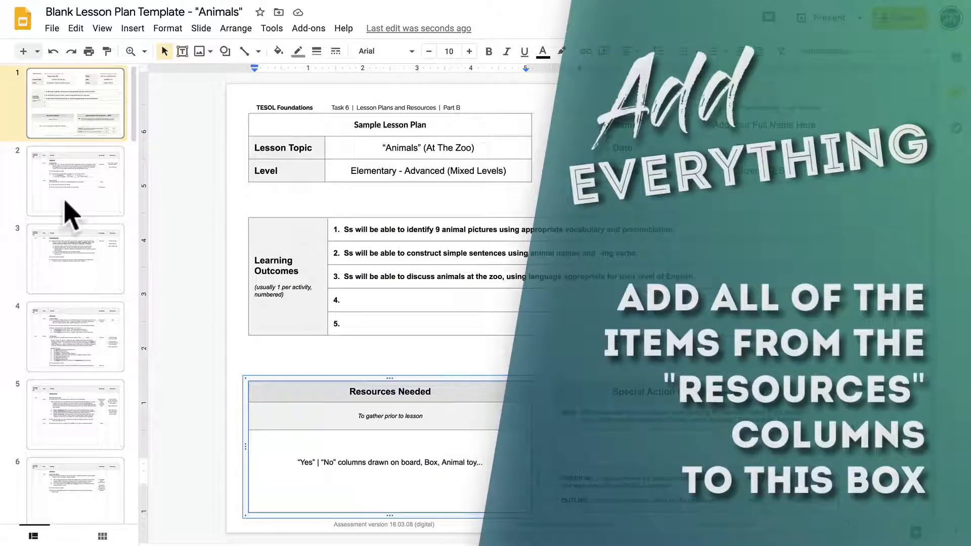
Recheck slides 4 and 5, then enter "Yes" | "No" columns drawn on board, Box, Animal toy on slide 1.
click(75, 336)
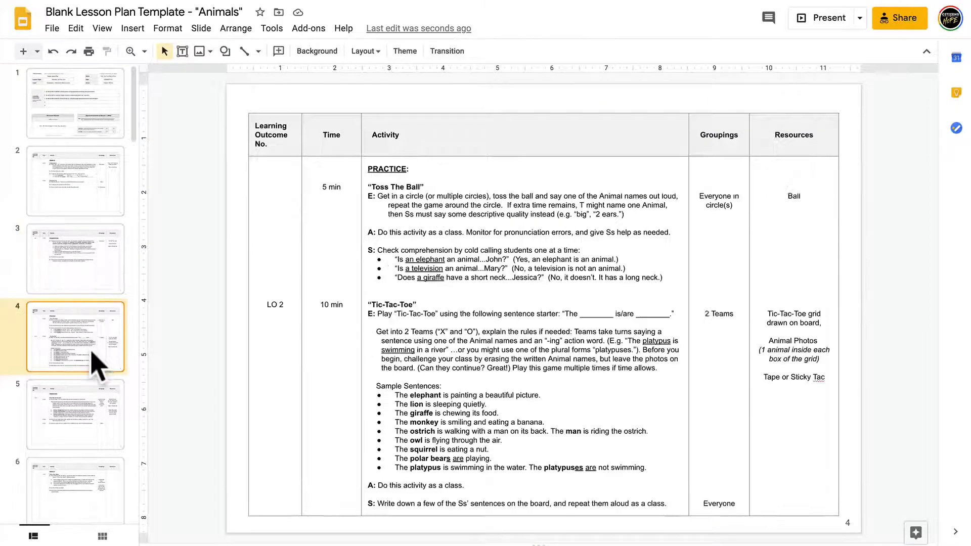
click(74, 413)
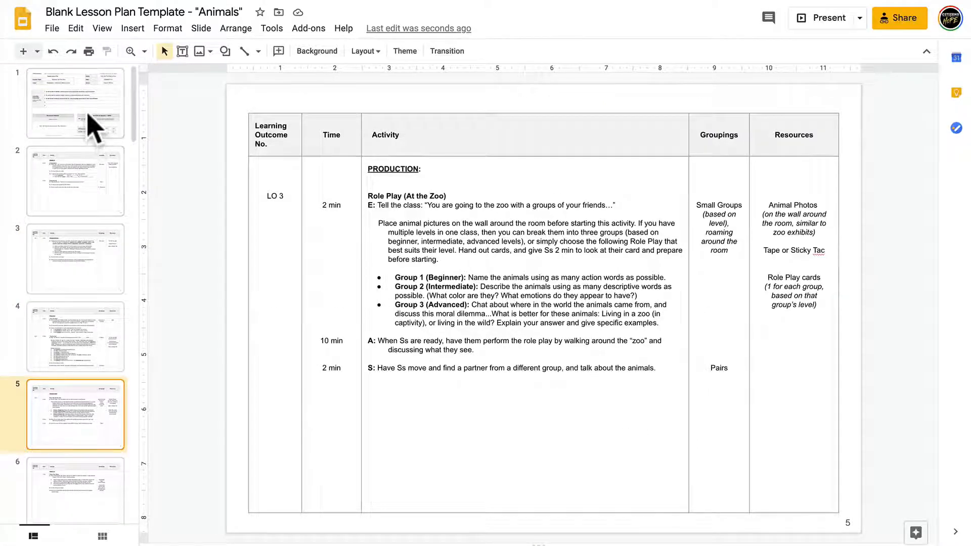
click(76, 103)
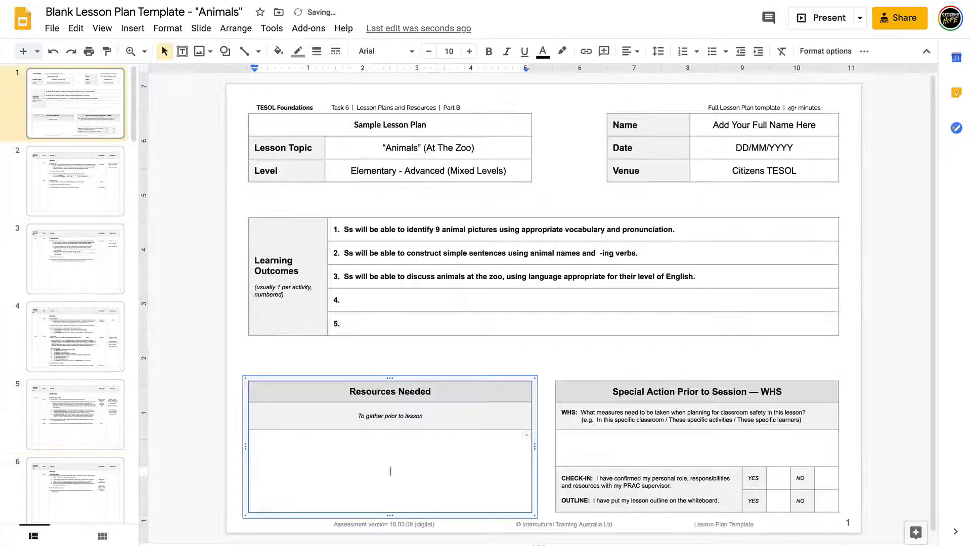
text("Yes" | "No" columns drawn on board, Box, Animal toy)
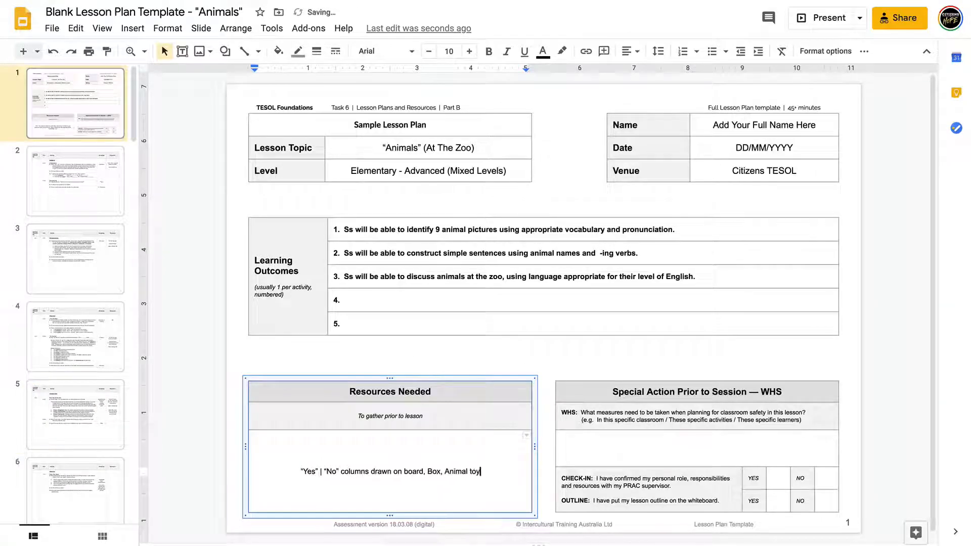